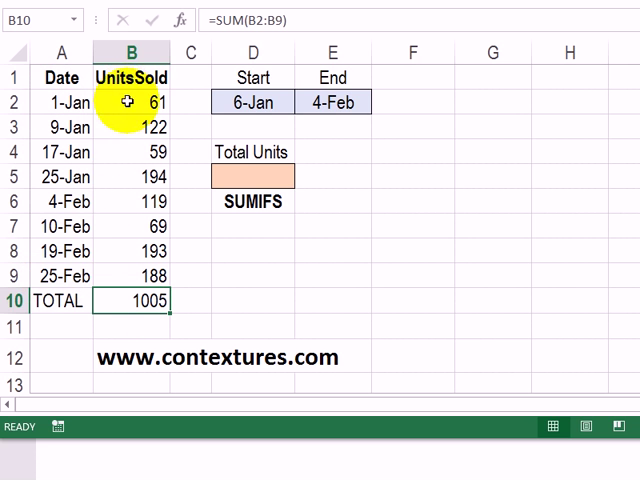
{"action": "mouse_move", "coordinate": [63, 301]}
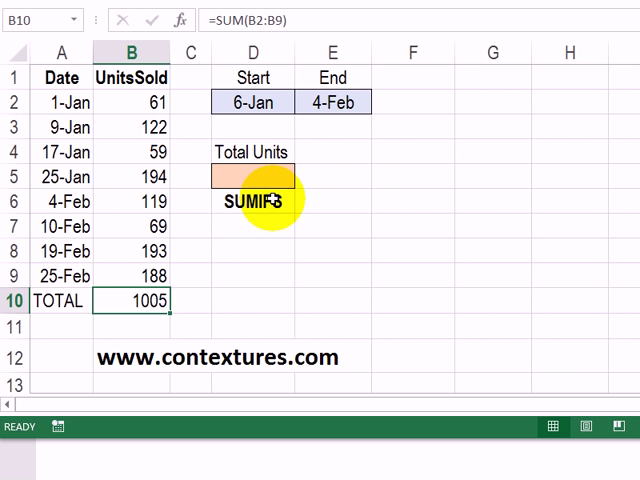
- In D5, begin =SUMIFS with units B2:B9 and dates A2:A9 as first criteria range
{"action": "left_click", "coordinate": [252, 177]}
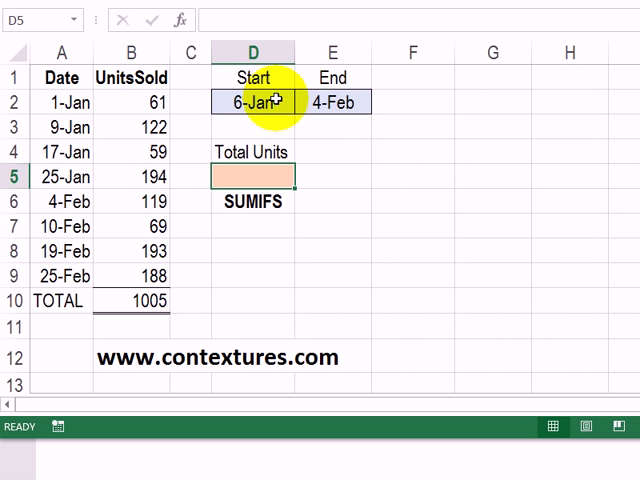
{"action": "left_click", "coordinate": [333, 102]}
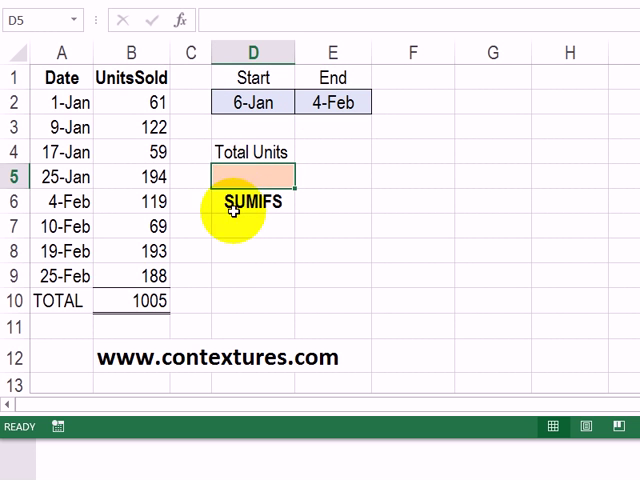
{"action": "mouse_move", "coordinate": [190, 177]}
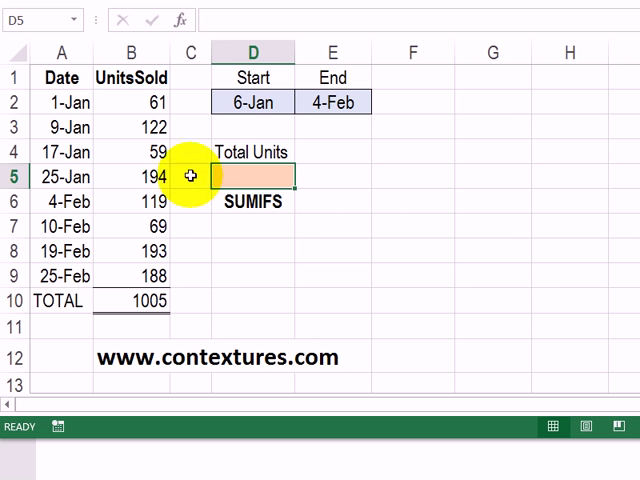
{"action": "mouse_move", "coordinate": [135, 113]}
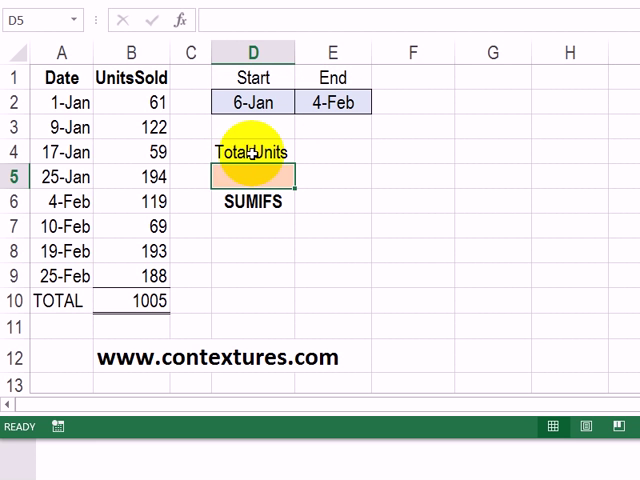
{"action": "type", "text": "="}
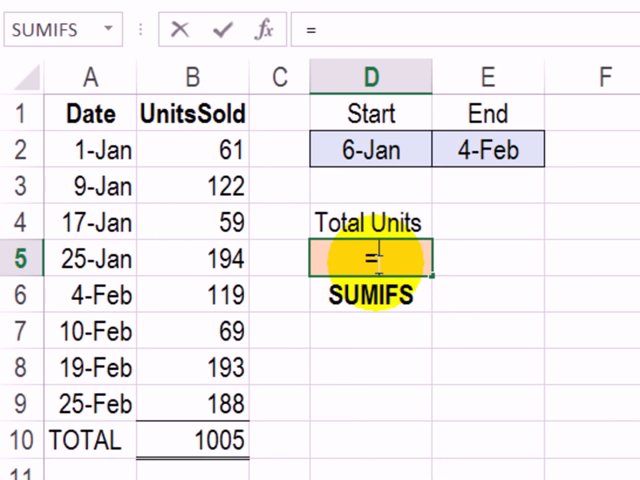
{"action": "type", "text": "sumifs(B2:B9,"}
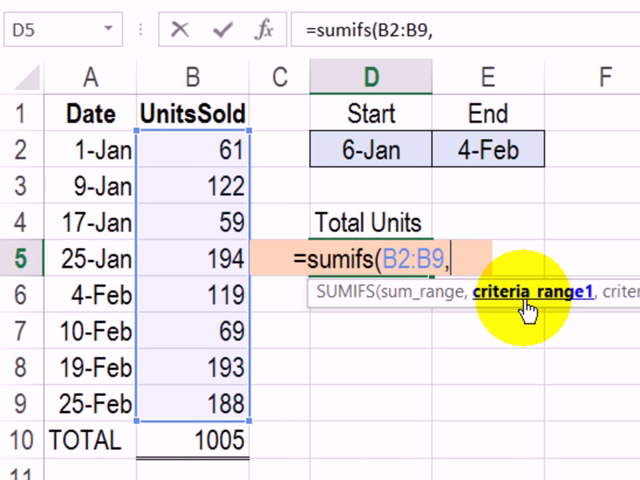
{"action": "mouse_move", "coordinate": [100, 150]}
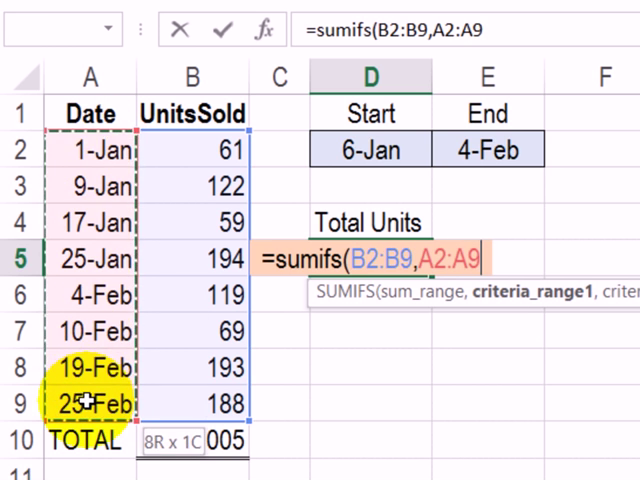
{"action": "type", "text": ","}
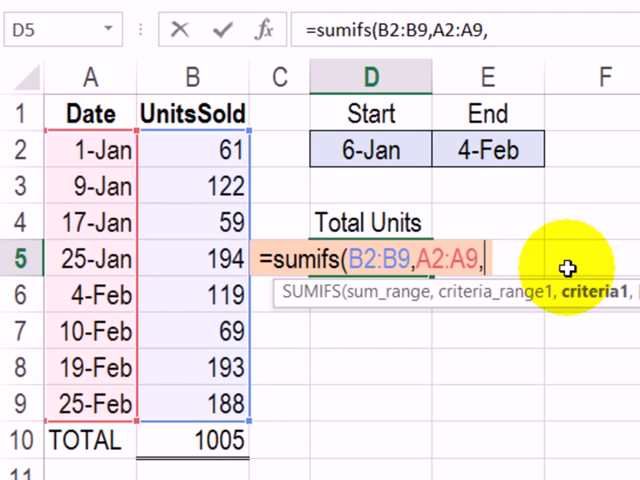
{"action": "type", "text": "\""}
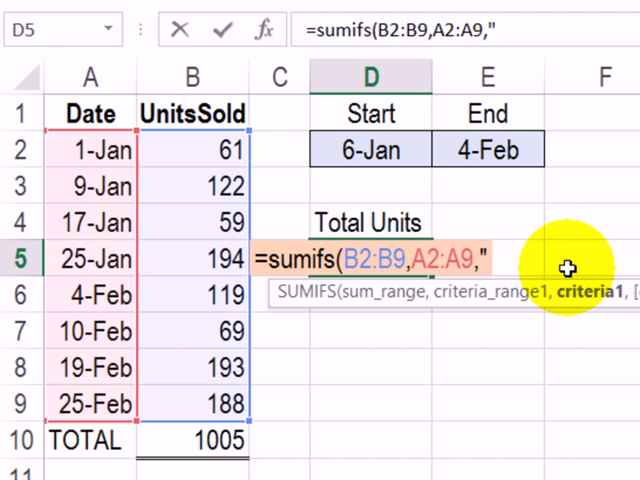
- Add the first criterion ">="&D2, dates on or after the Start date
{"action": "type", "text": ">="}
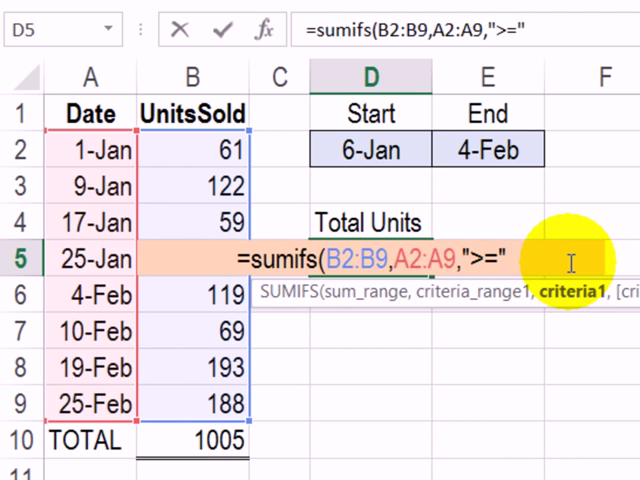
{"action": "type", "text": "&"}
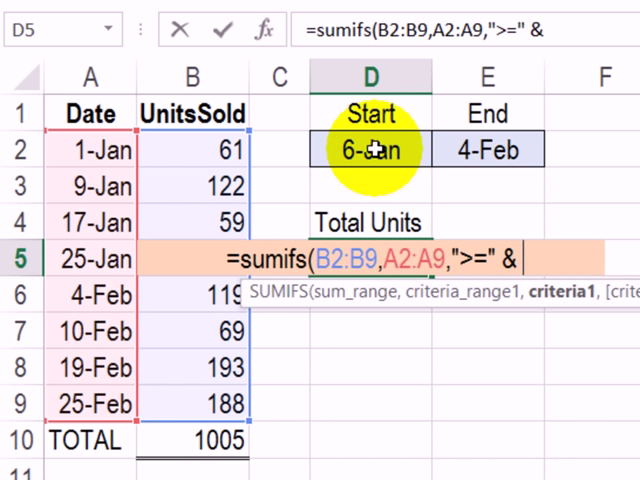
{"action": "left_click", "coordinate": [372, 149]}
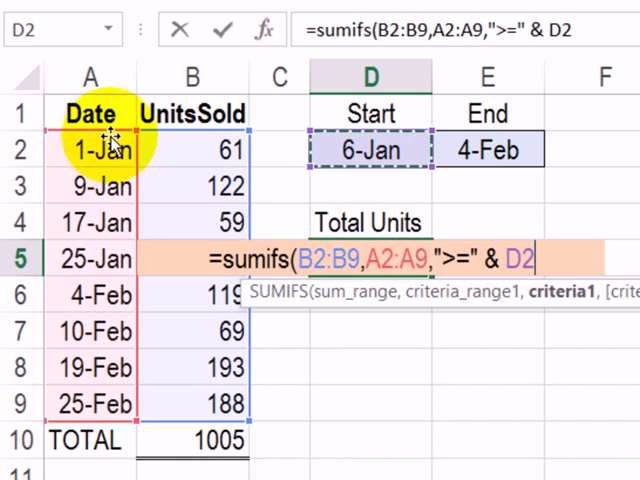
{"action": "mouse_move", "coordinate": [372, 149]}
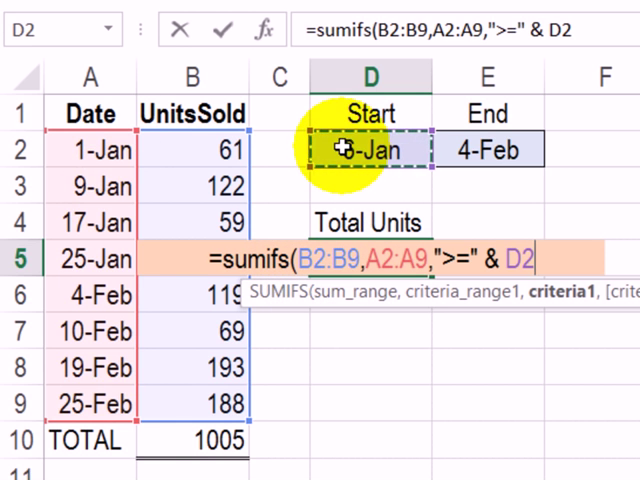
{"action": "type", "text": ",A2:A9,"}
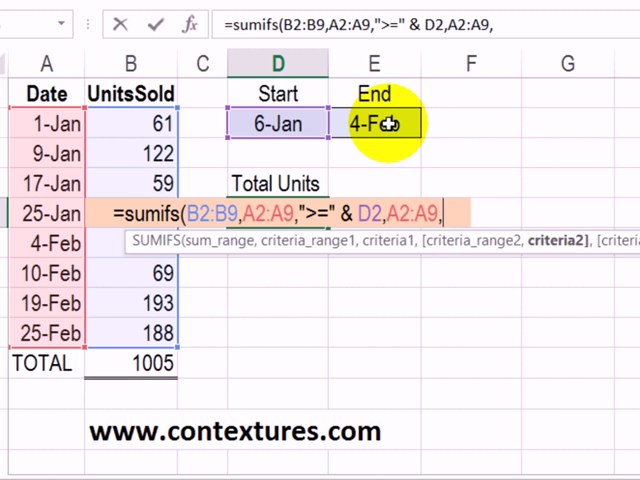
{"action": "mouse_move", "coordinate": [461, 160]}
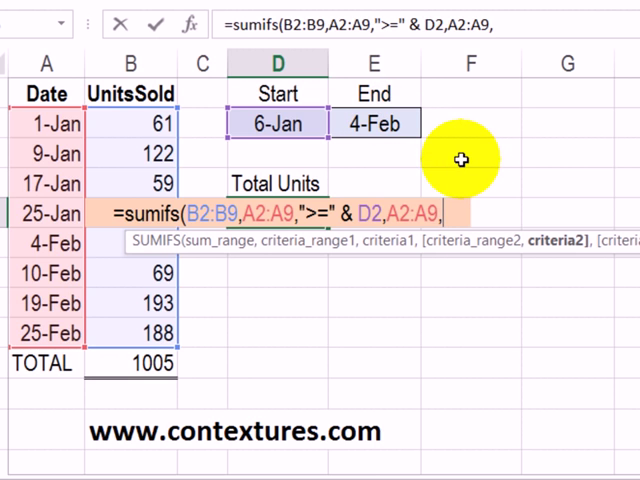
- Add the "<="&E2 end-date criterion and enter the formula, showing 494
{"action": "type", "text": "\""}
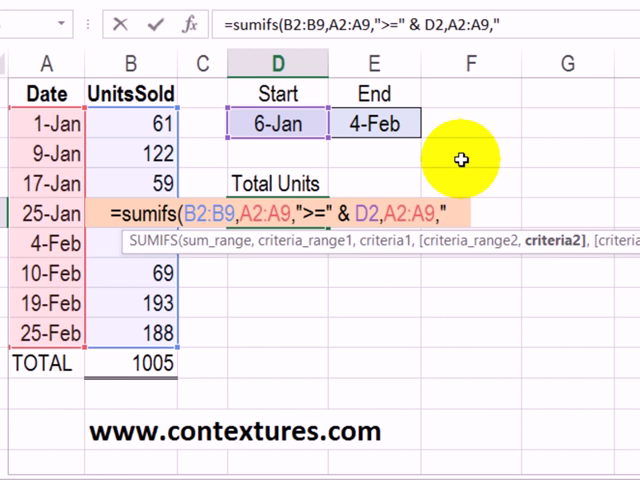
{"action": "type", "text": "\"<=\""}
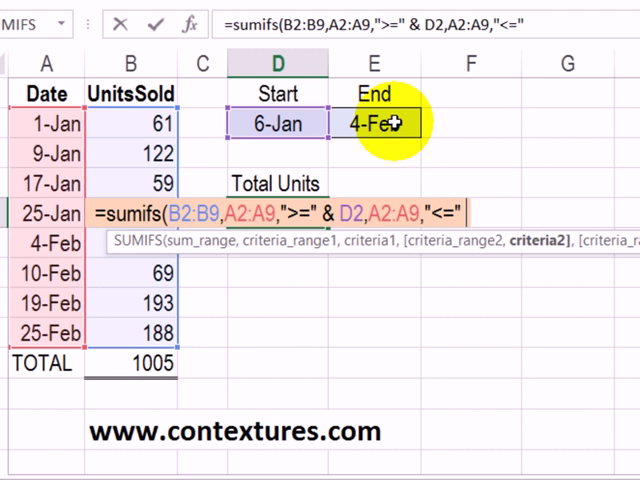
{"action": "type", "text": "&"}
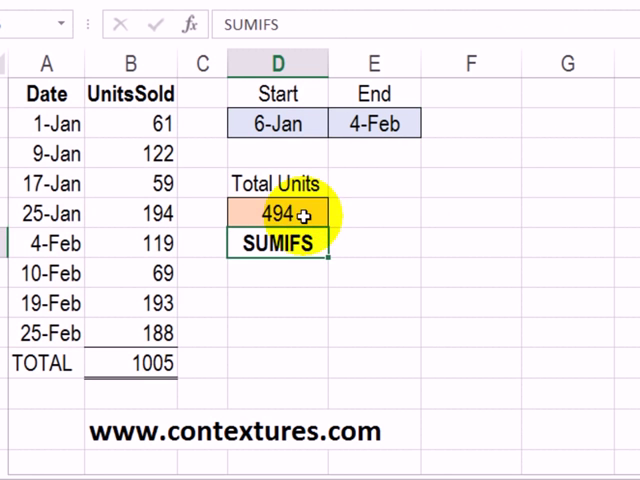
- Review D5's formula and select B3:B6 (9-Jan to 4-Feb) to confirm the 494 sum
{"action": "left_click", "coordinate": [277, 214]}
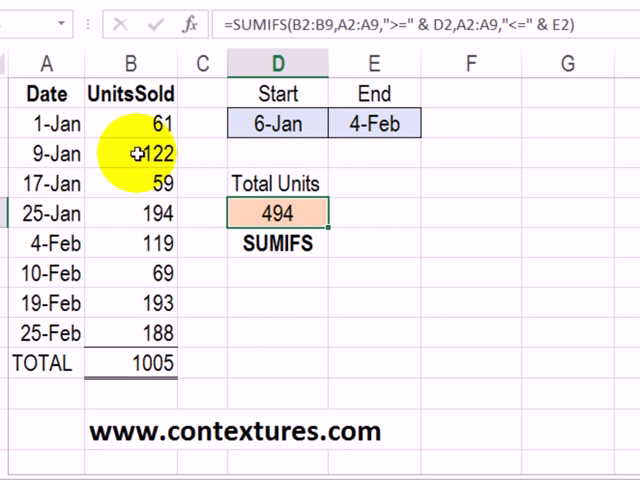
{"action": "left_click", "coordinate": [130, 153]}
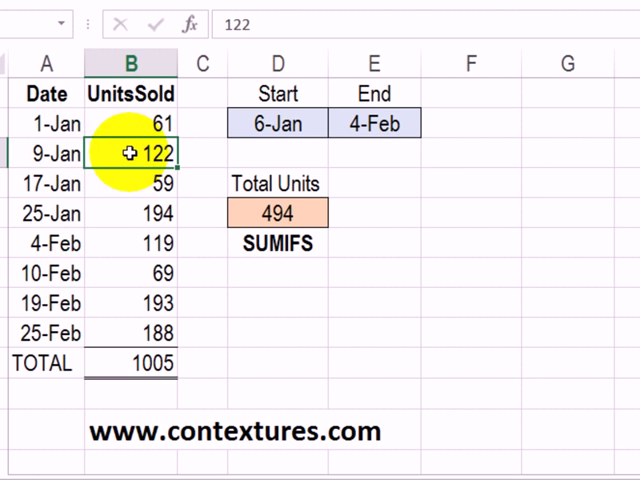
{"action": "left_click_drag", "start_coordinate": [130, 153], "coordinate": [130, 243]}
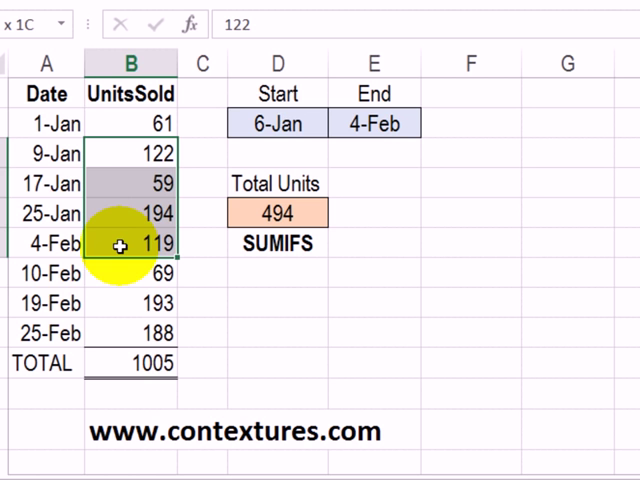